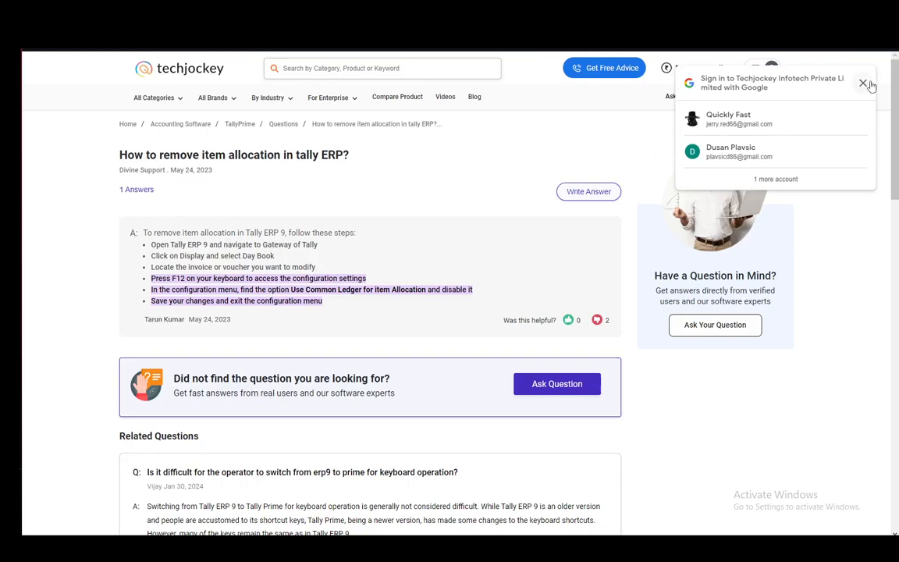
# Step: Dismiss the 'Sign in with Google' popup covering the Tally ERP item allocation answer
pyautogui.click(863, 82)
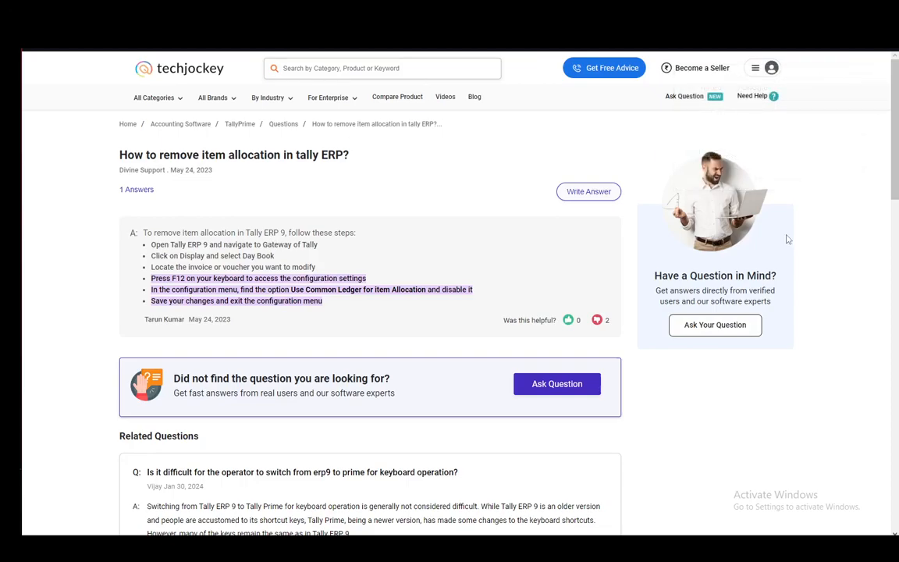